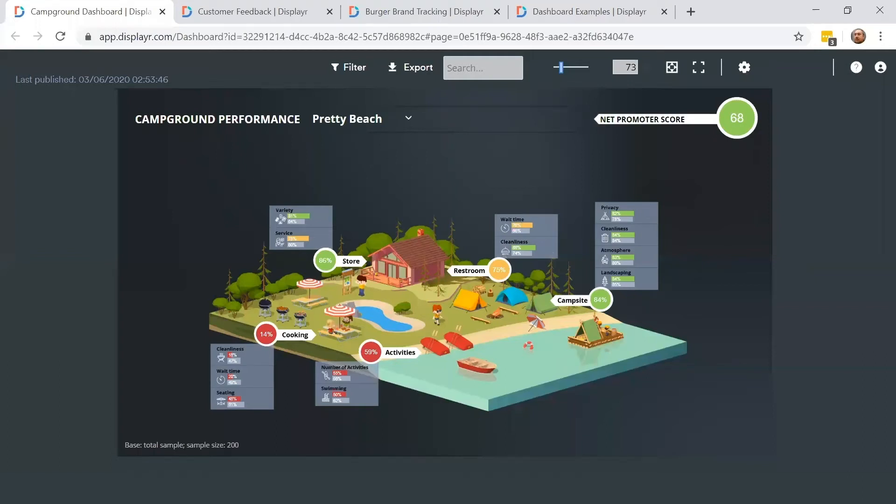
{"action": "mouse_move", "coordinate": [586, 93]}
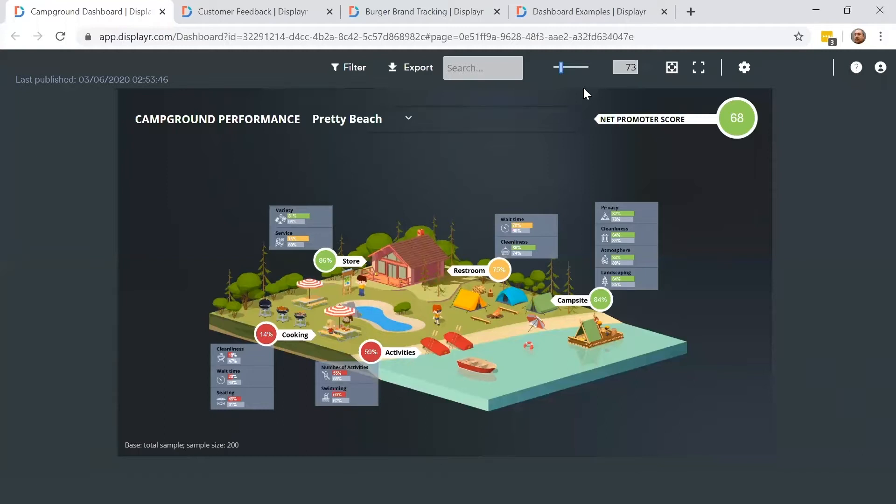
{"action": "mouse_move", "coordinate": [503, 142]}
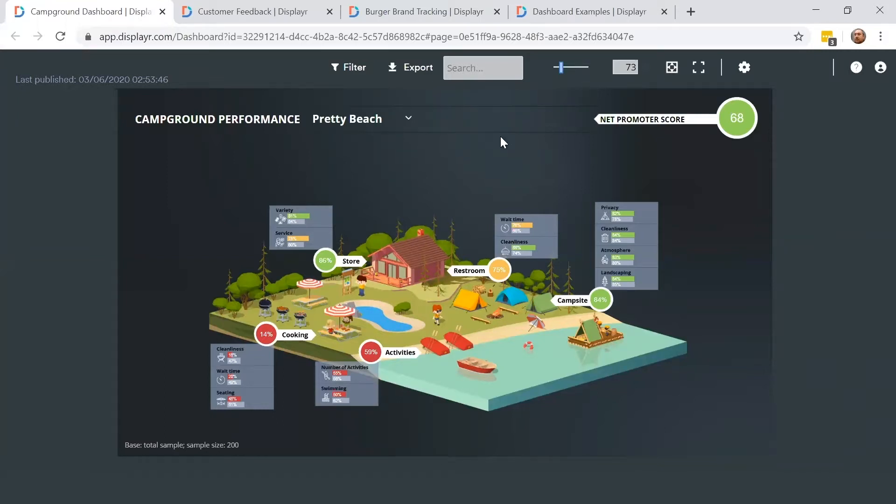
{"action": "mouse_move", "coordinate": [496, 156]}
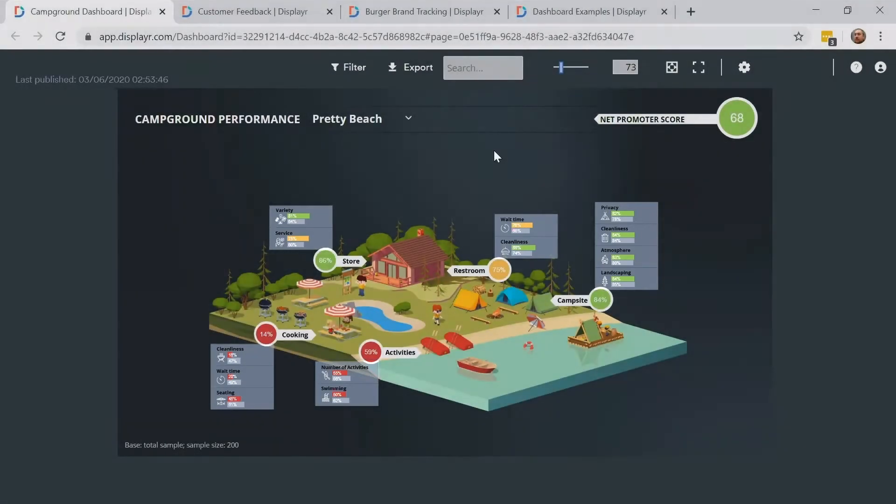
{"action": "mouse_move", "coordinate": [457, 176]}
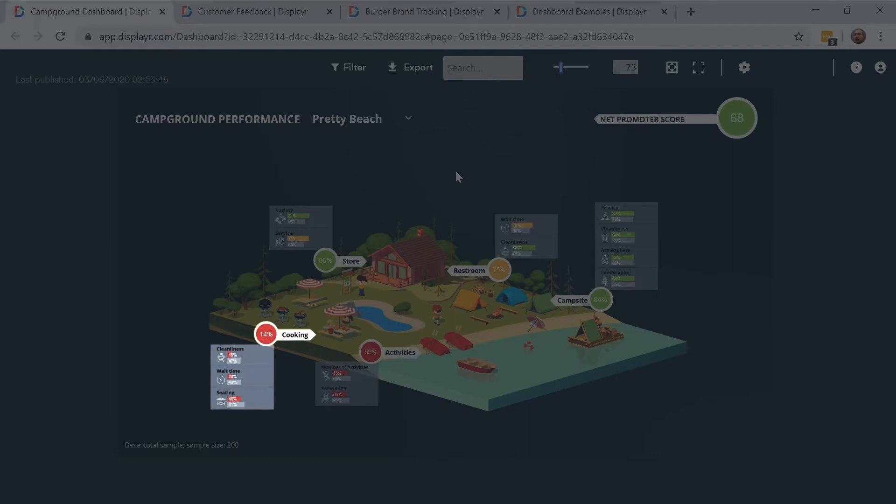
{"action": "mouse_move", "coordinate": [457, 182]}
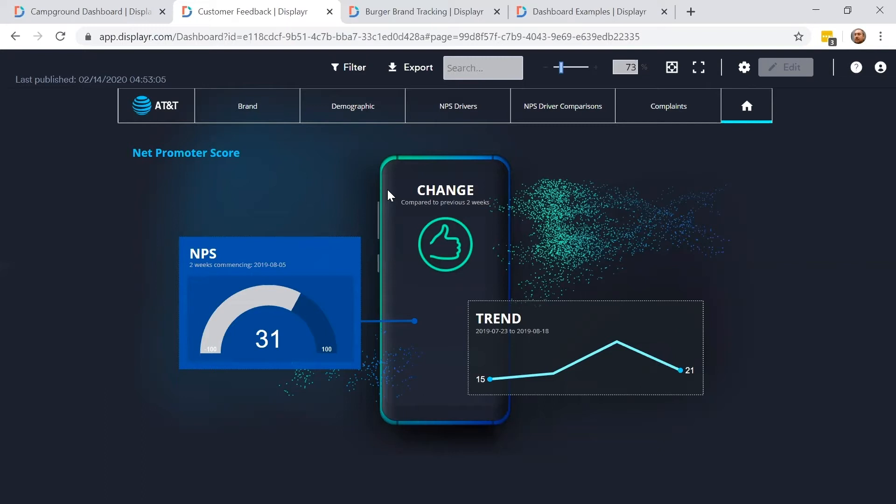
{"action": "mouse_move", "coordinate": [266, 140]}
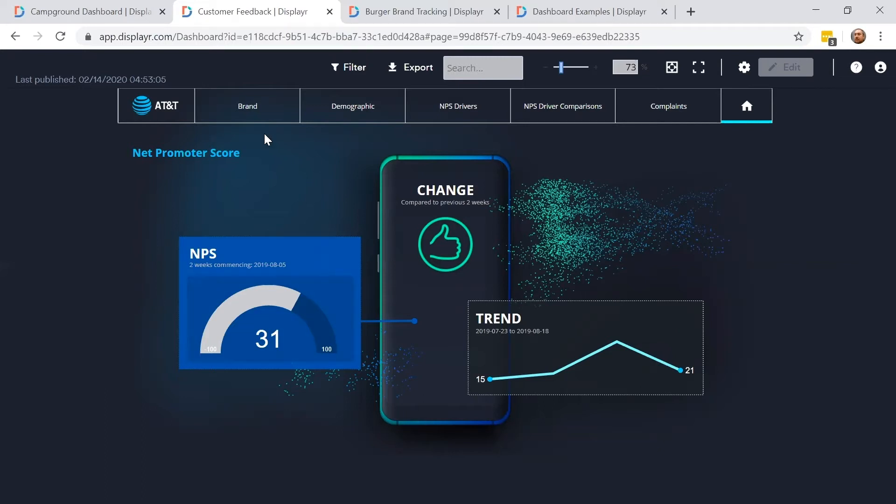
Step: Show the Brand page comparing NPS, change and trend across the six carriers
{"action": "left_click", "coordinate": [248, 106]}
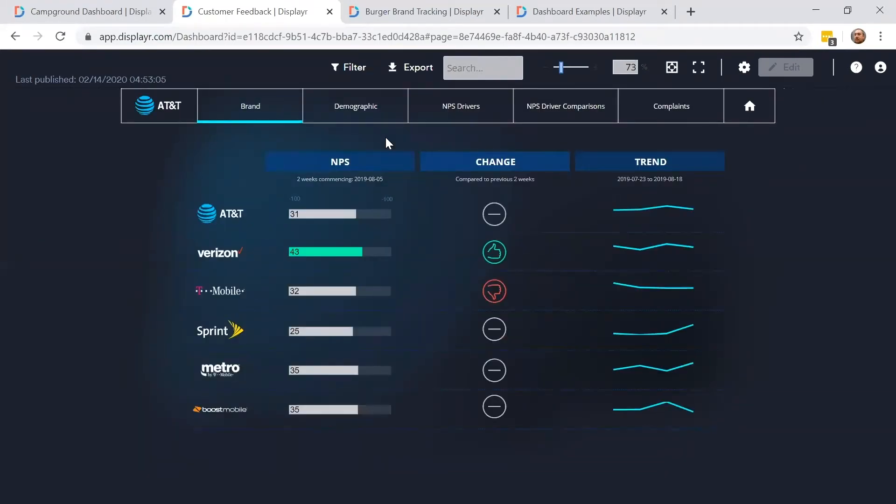
Step: Show AT&T's NPS broken down by gender, region, age, race and population density
{"action": "left_click", "coordinate": [355, 105]}
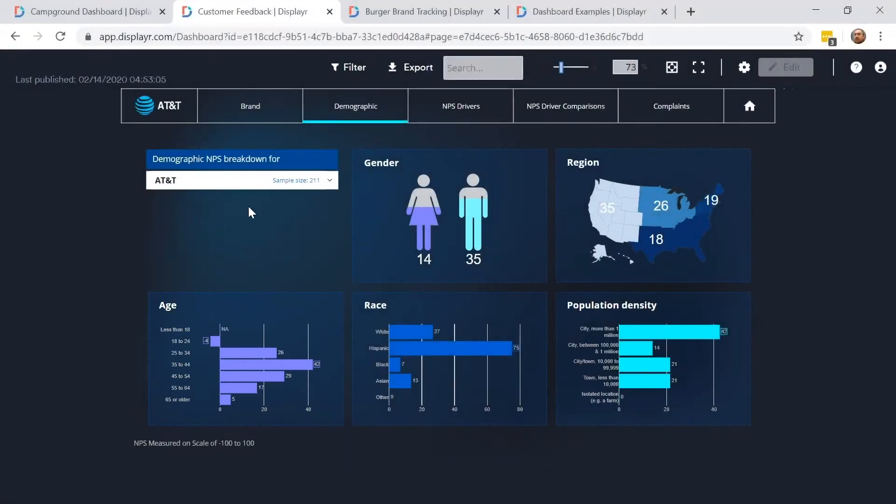
Step: Switch the breakdown to Verizon, view its complaints, then move on to the Burger Chef brand tracking dashboard
{"action": "left_click", "coordinate": [240, 180]}
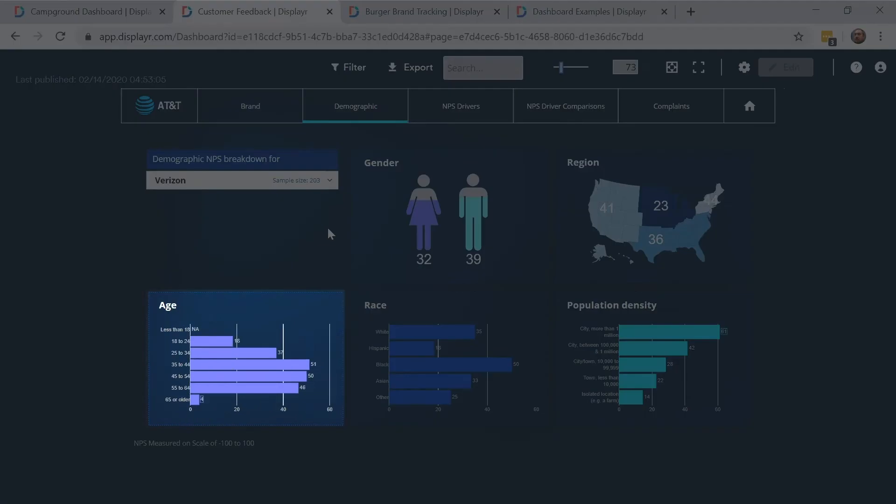
{"action": "left_click", "coordinate": [671, 106]}
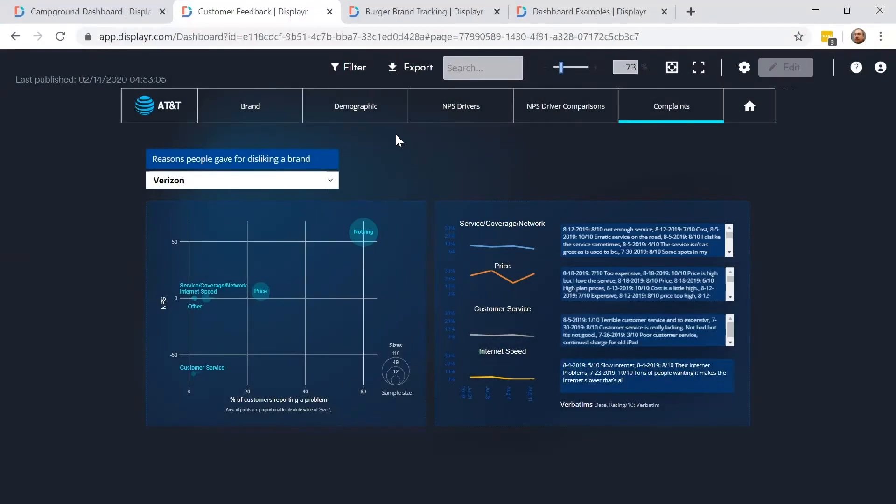
{"action": "left_click", "coordinate": [422, 11]}
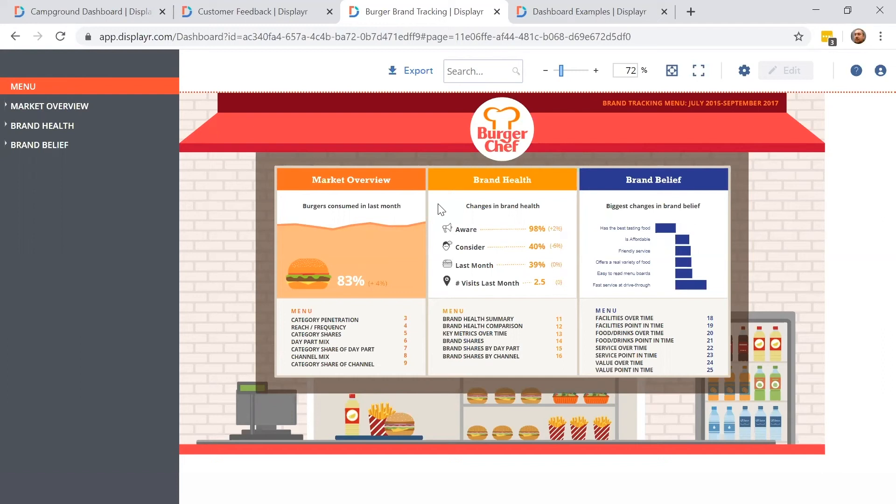
{"action": "mouse_move", "coordinate": [503, 325]}
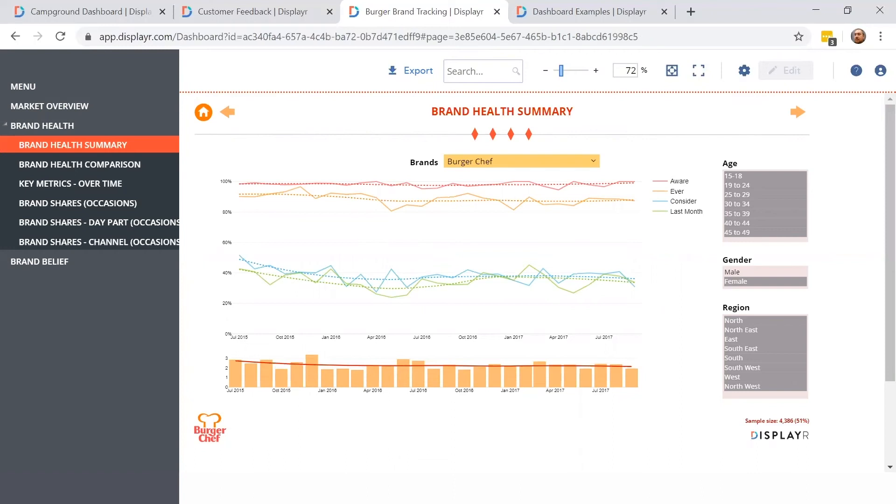
{"action": "mouse_move", "coordinate": [610, 124]}
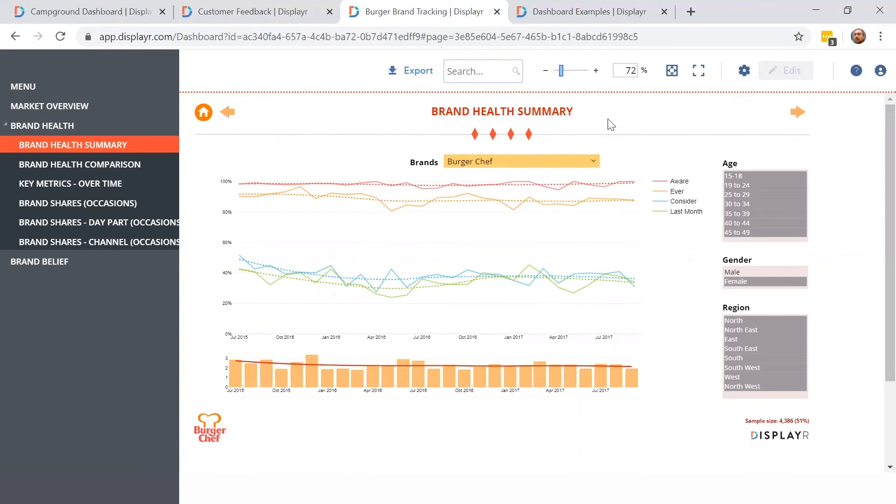
Step: Chart Burger Shack instead of Burger Chef in the Brand Health Summary
{"action": "left_click", "coordinate": [520, 162]}
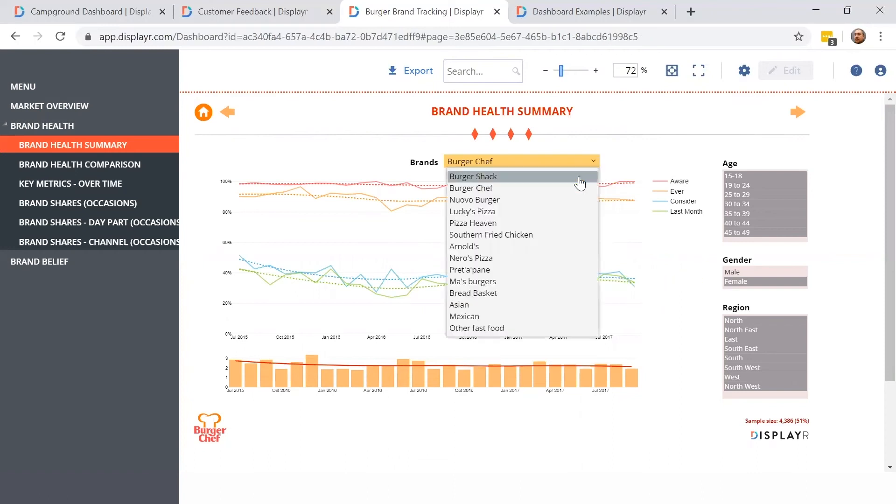
{"action": "left_click", "coordinate": [472, 176]}
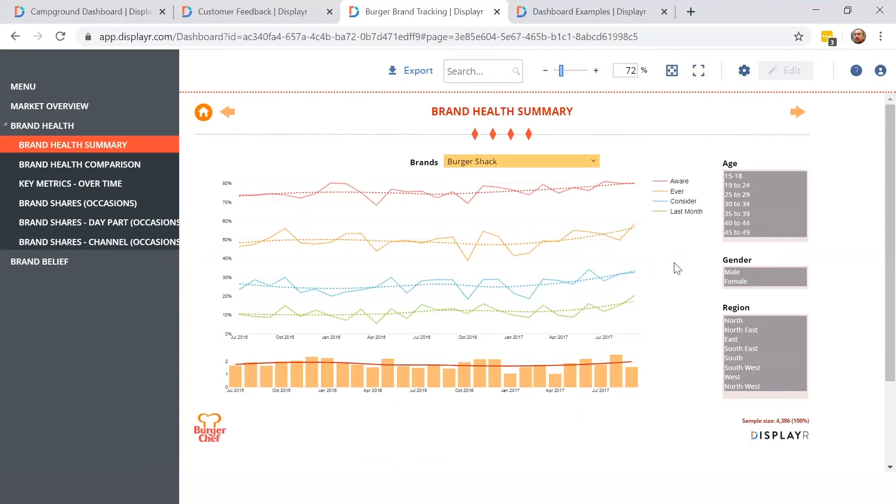
Step: Export the current Brand Health Summary page to PowerPoint
{"action": "left_click", "coordinate": [417, 70]}
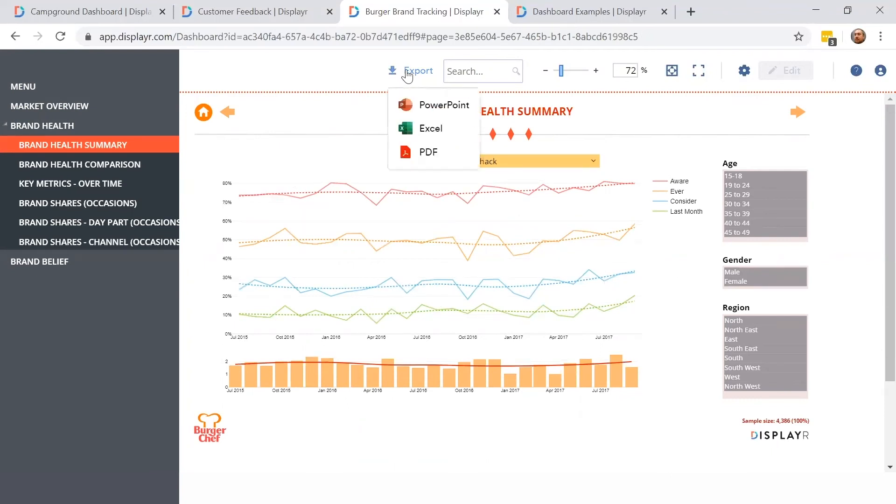
{"action": "left_click", "coordinate": [444, 104]}
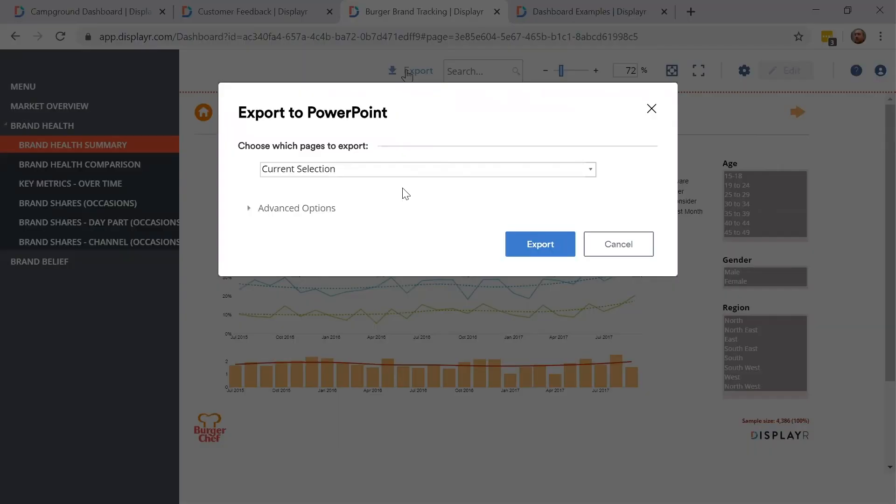
{"action": "left_click", "coordinate": [540, 244]}
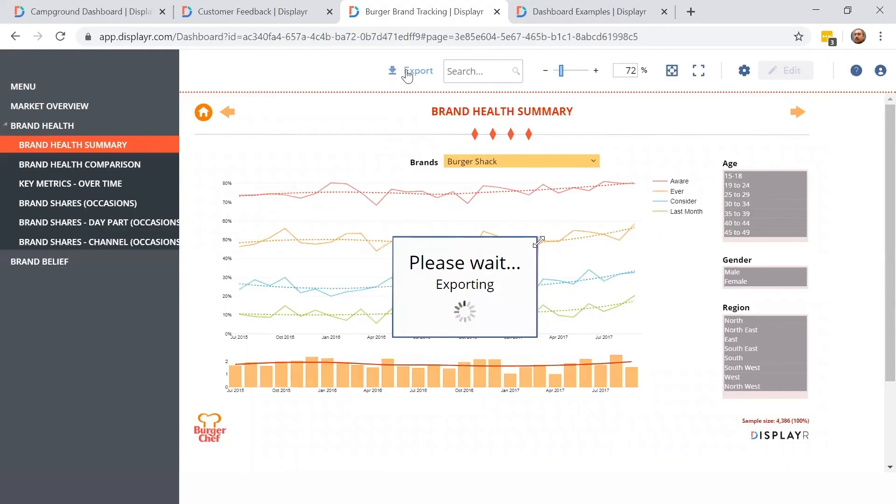